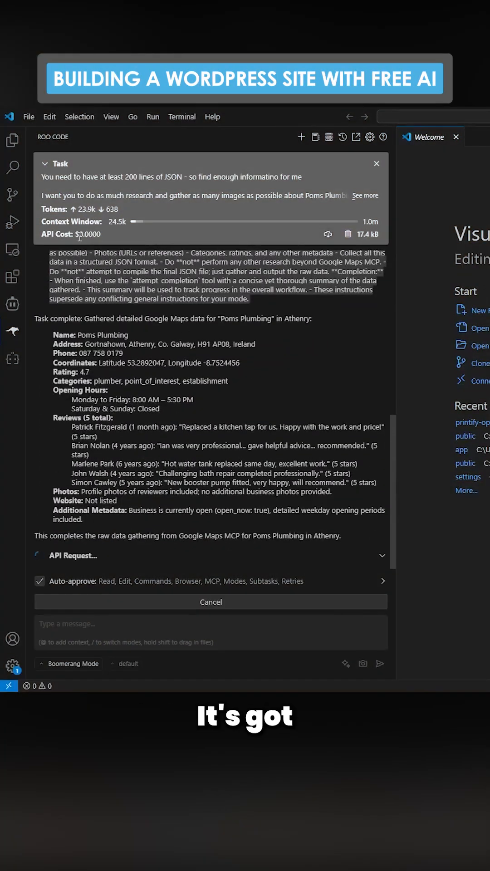
Accept Roo Code's proposed edit saving poms_plumbing_data.json with the Unsplash image links.
scroll("down", 3)
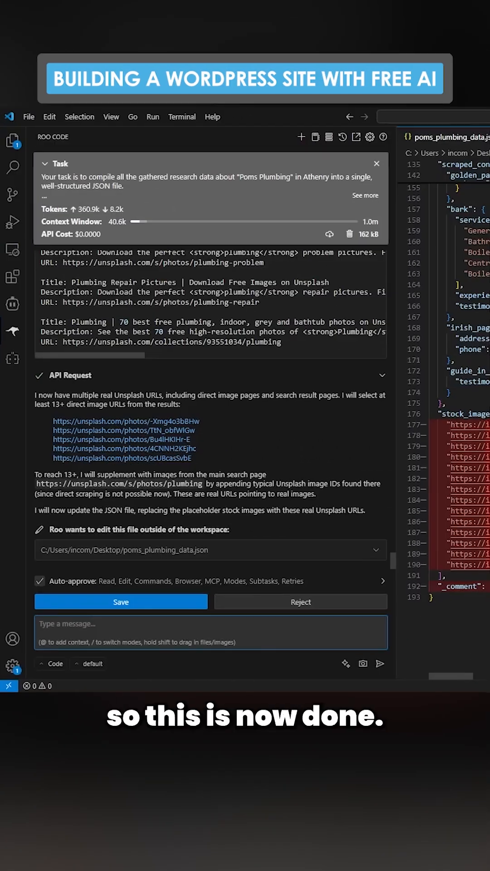
left_click(120, 601)
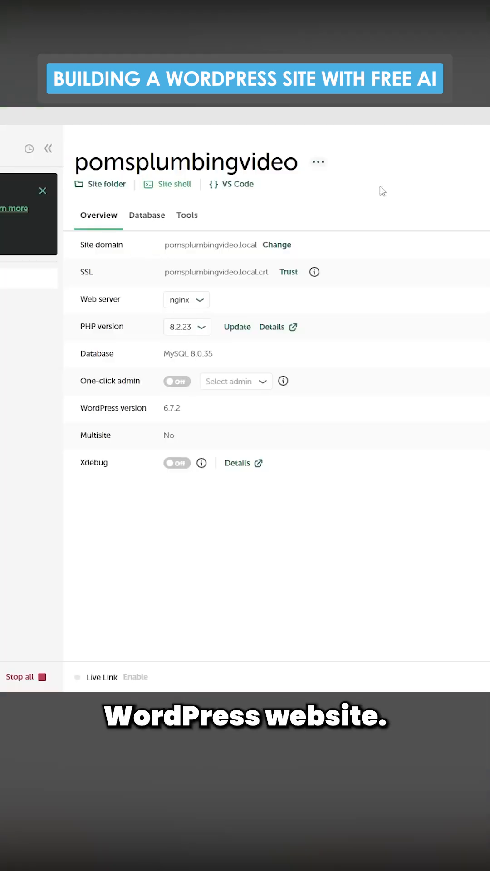
mouse_move(217, 209)
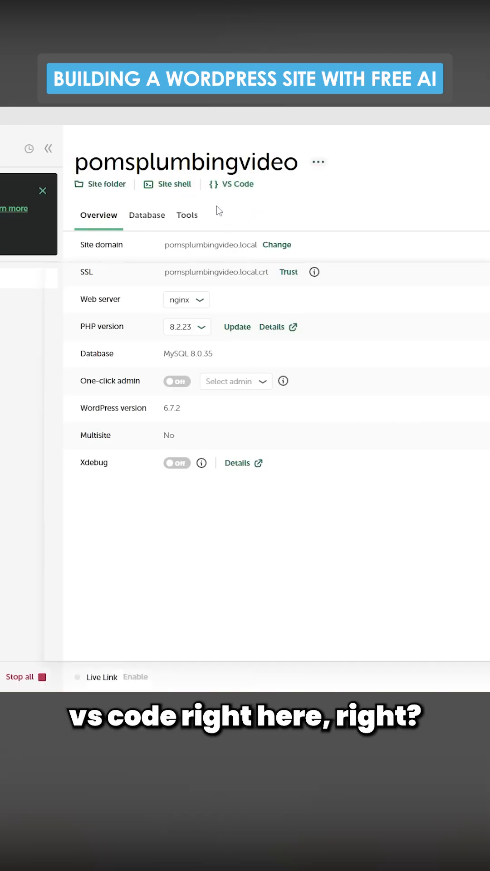
Open the pomsplumbingvideo site folder in VS Code from Local and trust its authors.
left_click(236, 184)
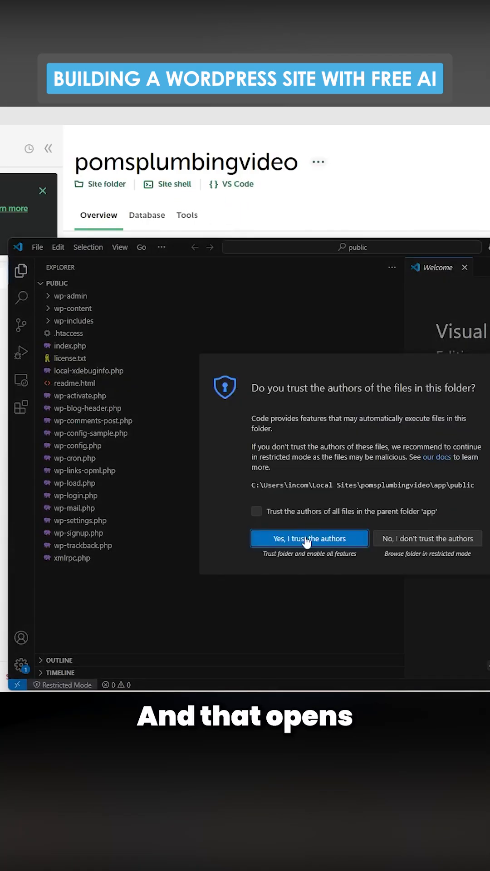
left_click(309, 538)
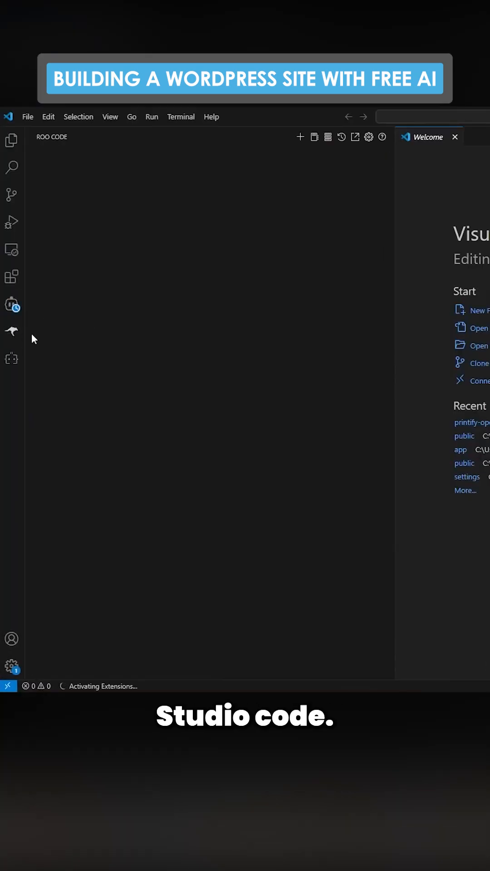
Send Roo Code the prompt 'You are now inside a wordpress website - please make a website fo...'.
left_click(11, 304)
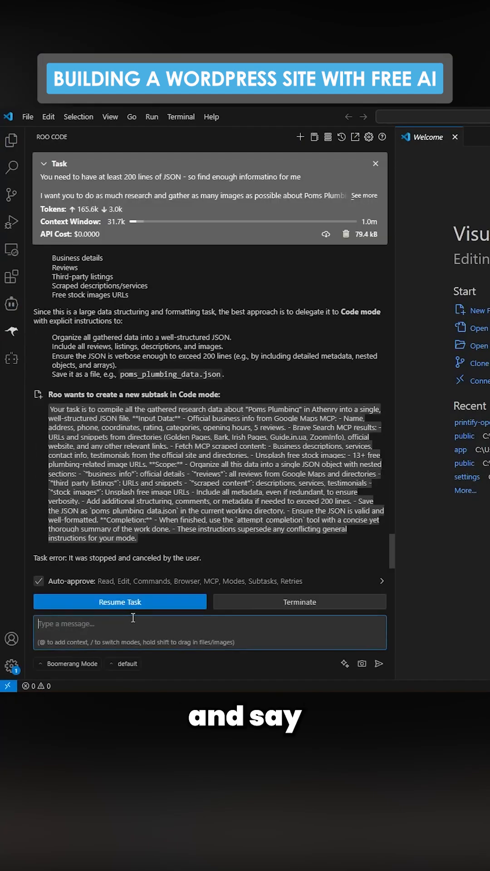
type("You are now inside a wordpress website - please make a website fo")
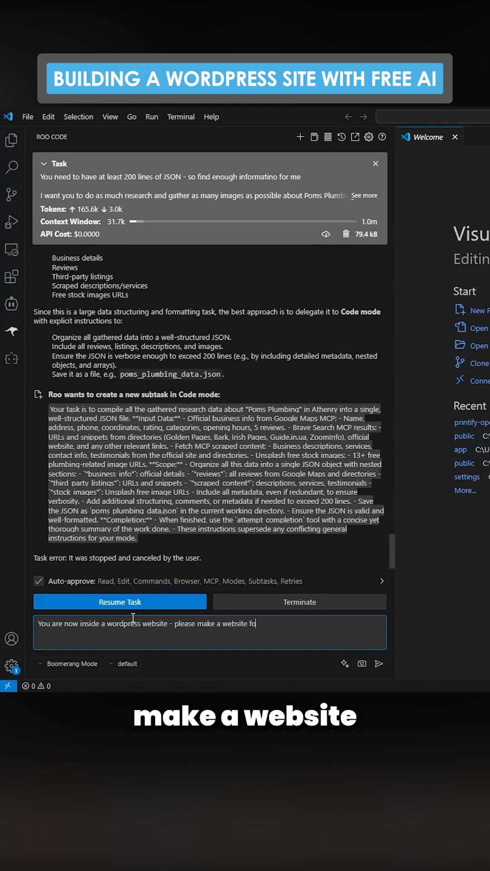
left_click(119, 601)
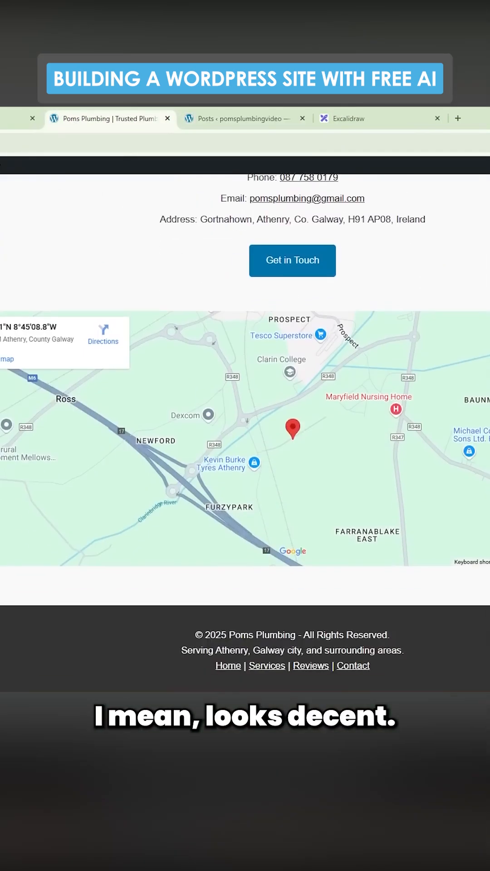
scroll("up", 3)
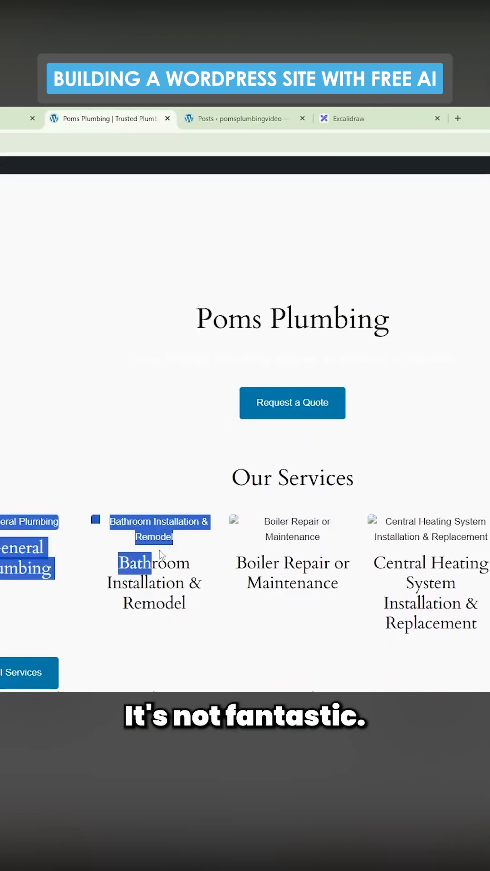
scroll("down", 3)
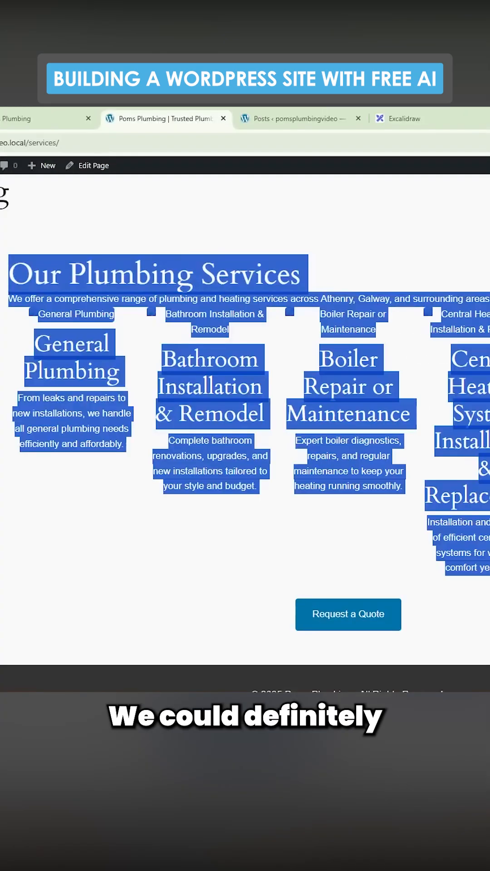
scroll("down", 3)
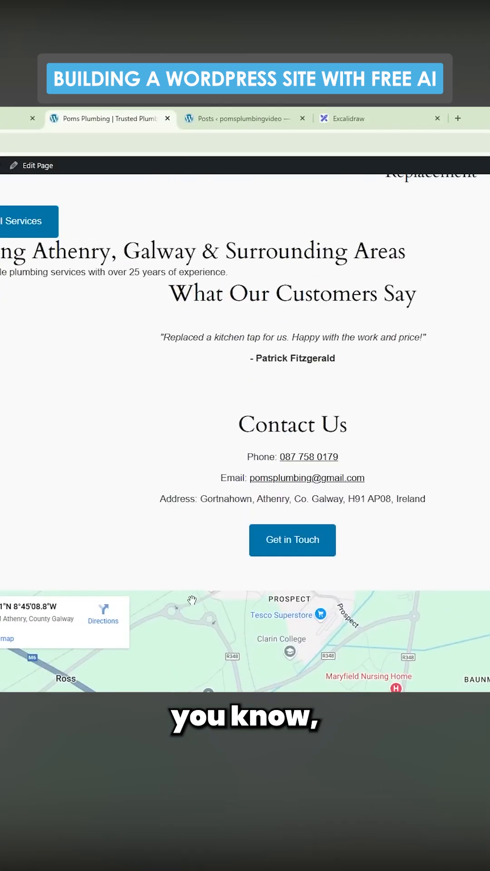
scroll("up", 3)
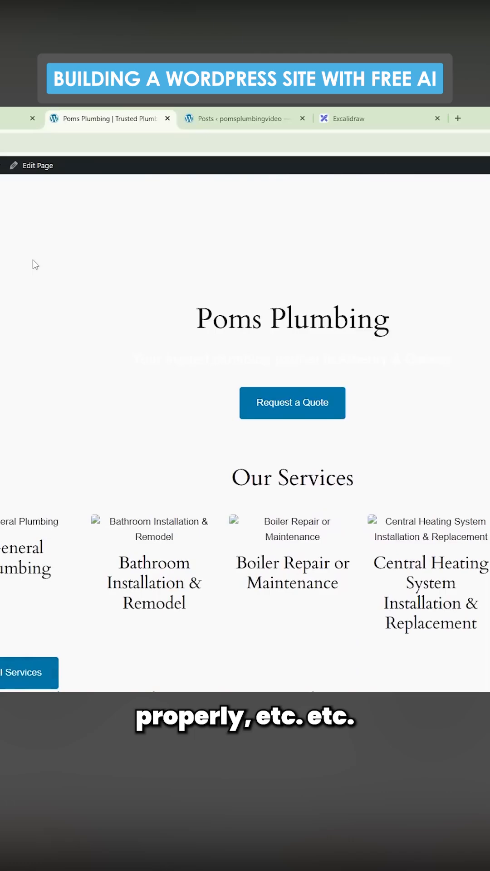
scroll("down", 3)
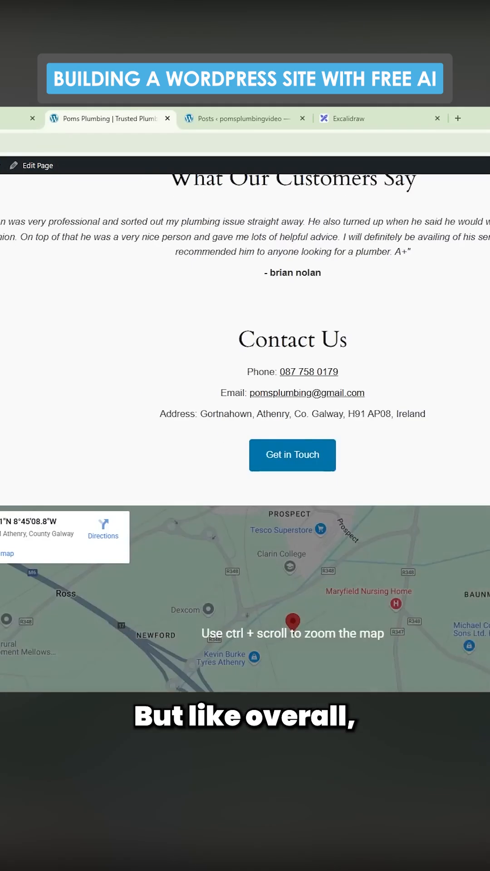